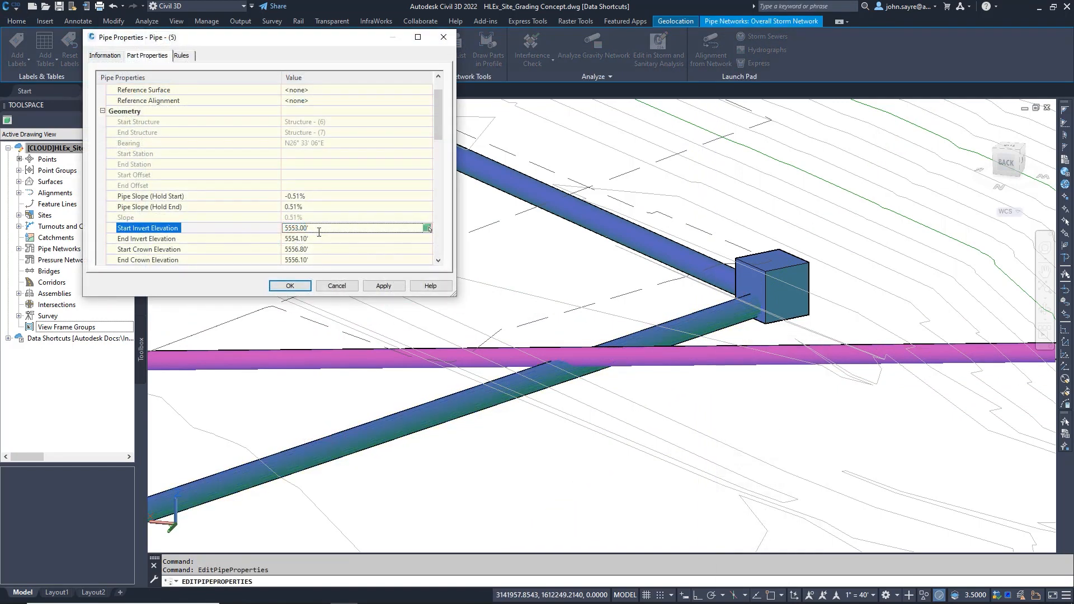
# Step: Apply the pipe's Start Invert Elevation of 5553.00' in Pipe Properties
pyautogui.click(383, 286)
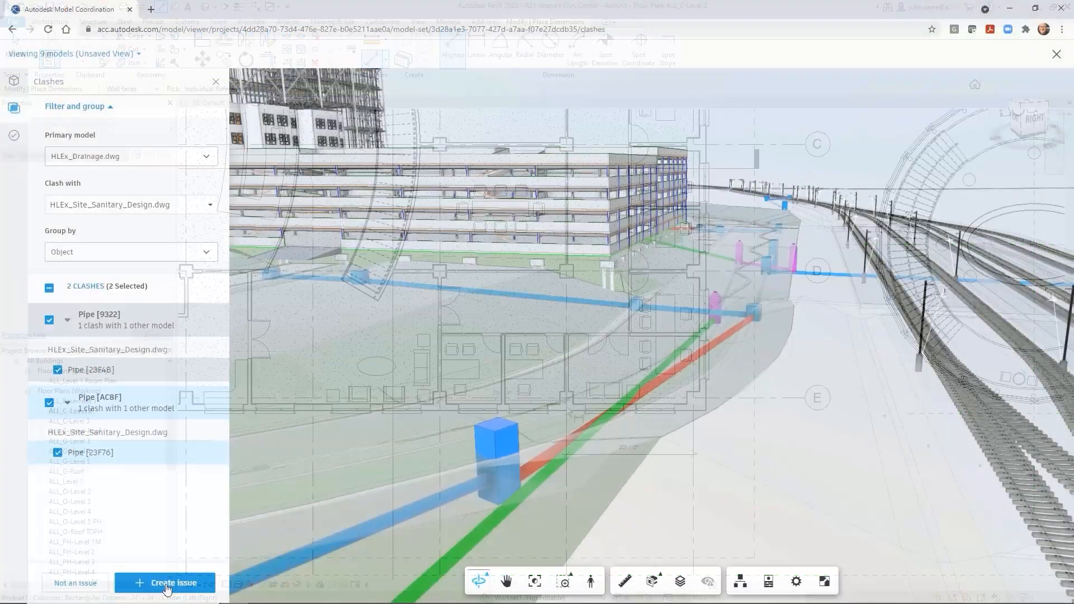
# Step: Create an issue for the two checked pipe clashes and pin it on the clashing pipes
pyautogui.click(165, 583)
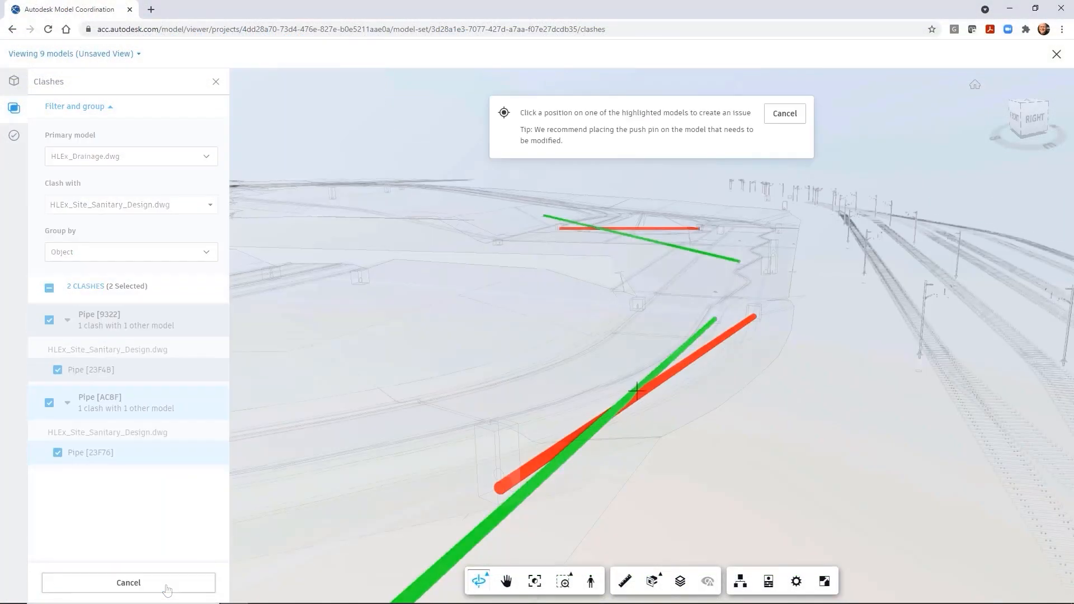
pyautogui.click(636, 386)
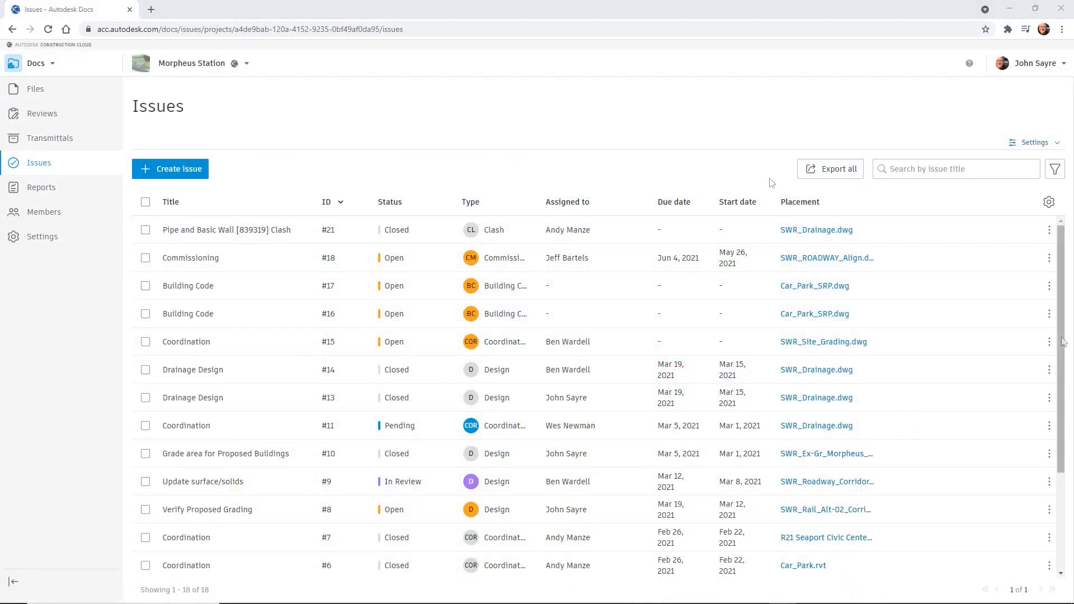
pyautogui.scroll(-3)
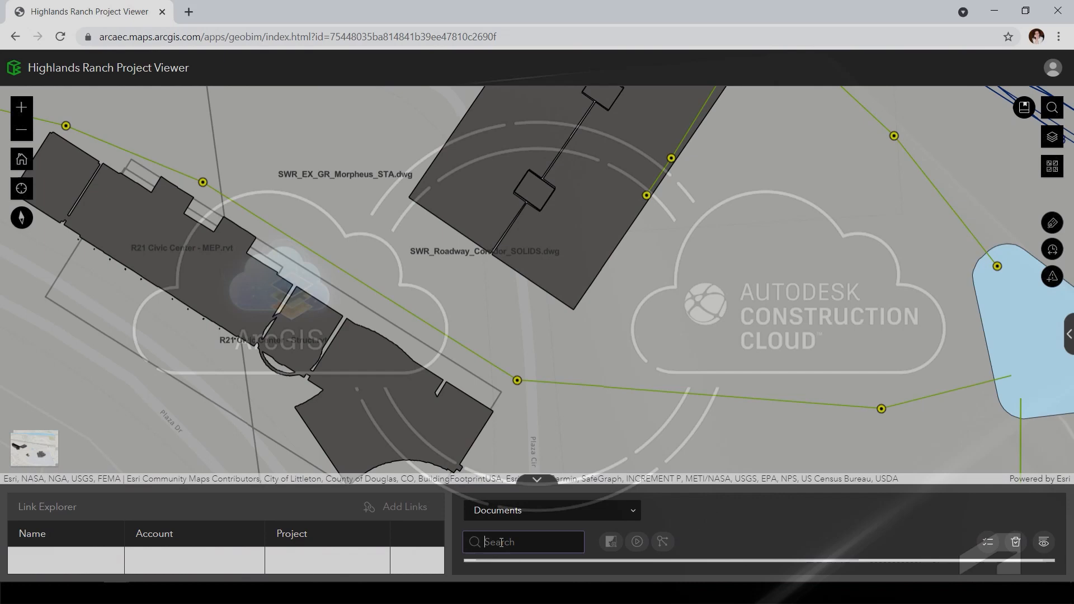
# Step: Search Documents for 'Hospital' and open the R21 Hospital - Arch.rvt model
pyautogui.write('Hospital')
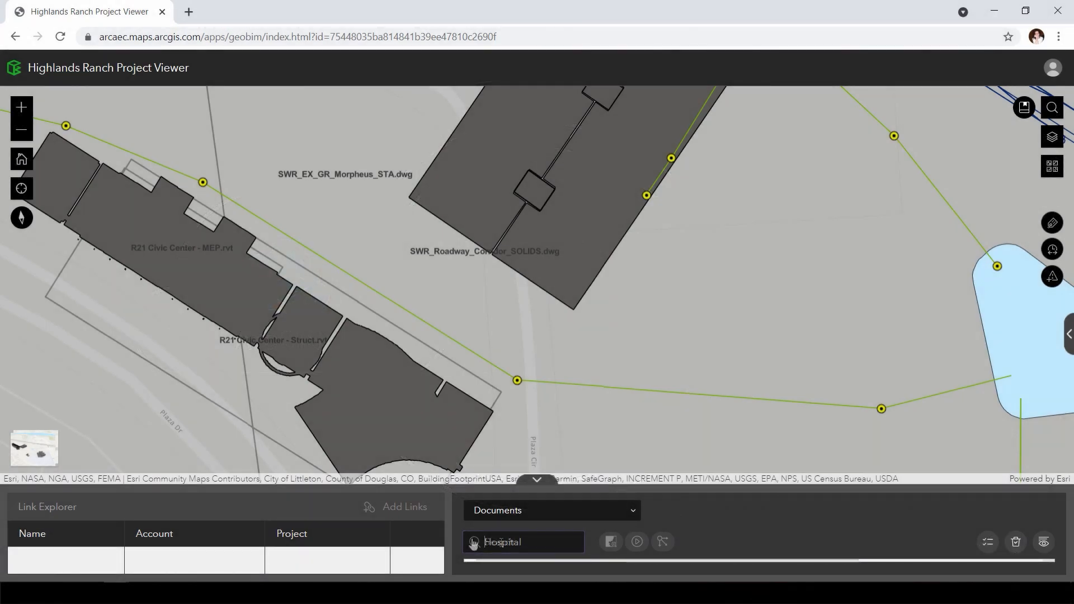
pyautogui.click(636, 541)
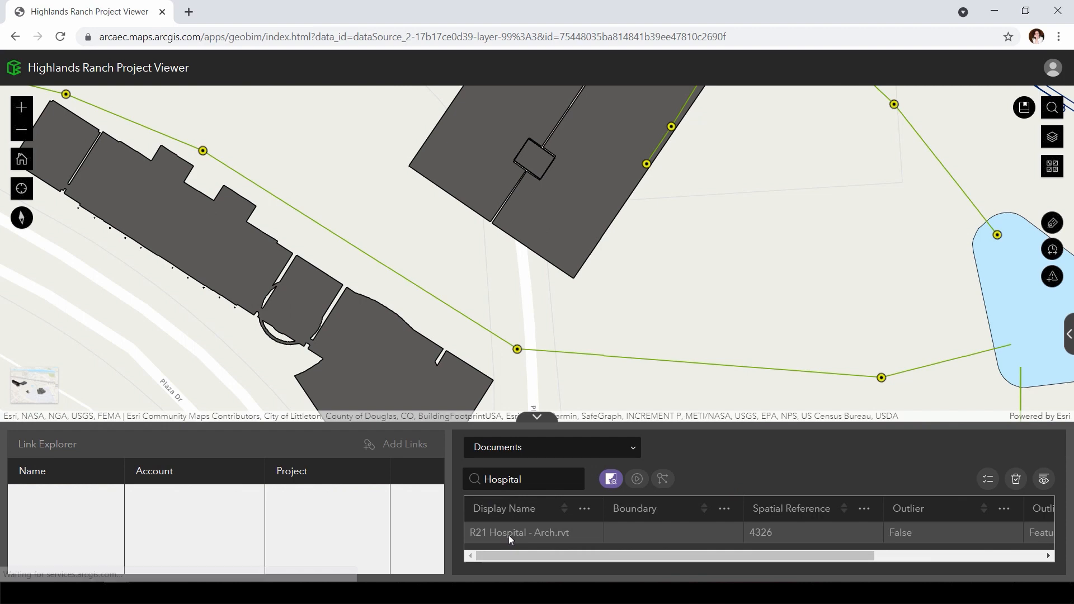
pyautogui.click(518, 532)
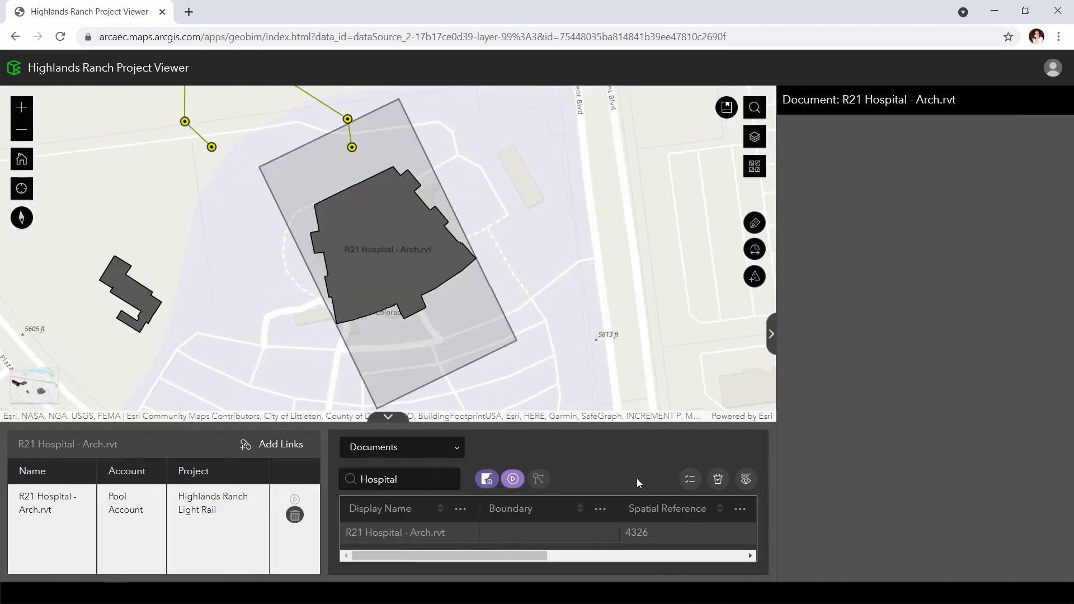
pyautogui.click(395, 533)
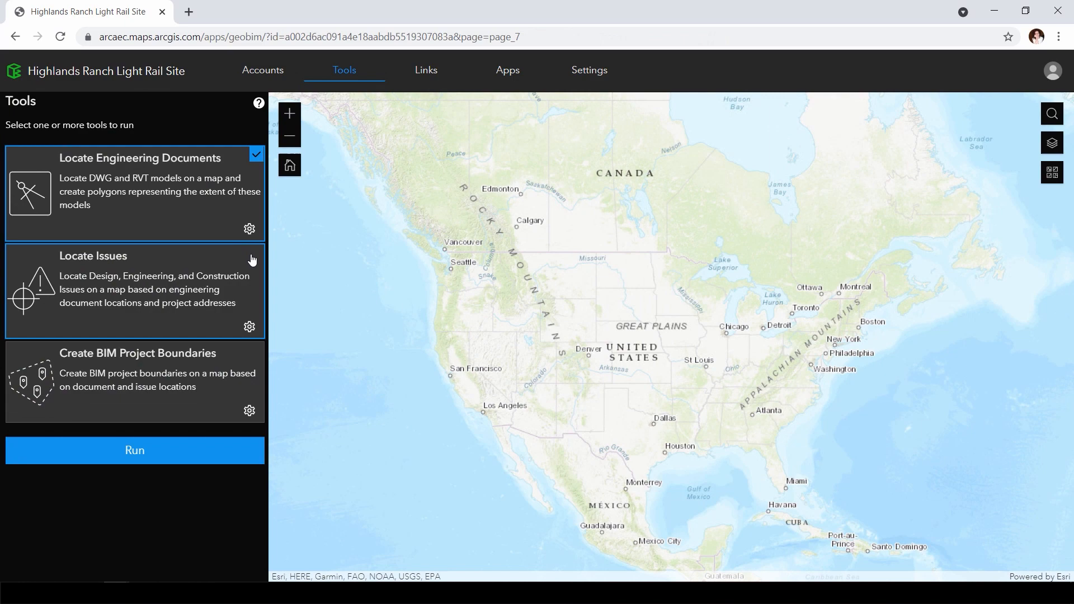
# Step: Run all three locating tools for the Light Rail site
pyautogui.click(135, 450)
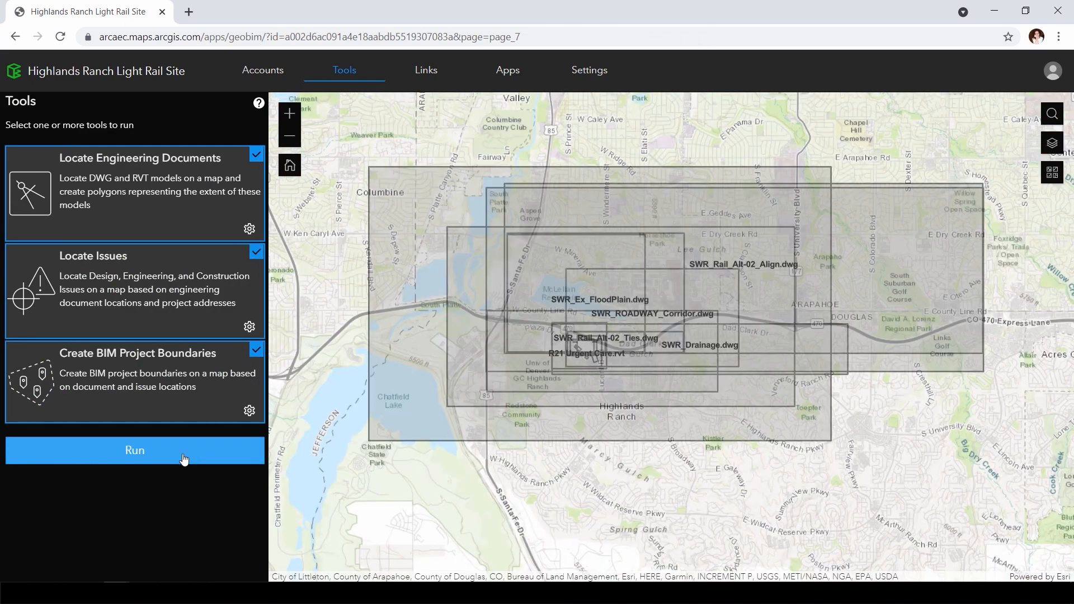
pyautogui.click(134, 450)
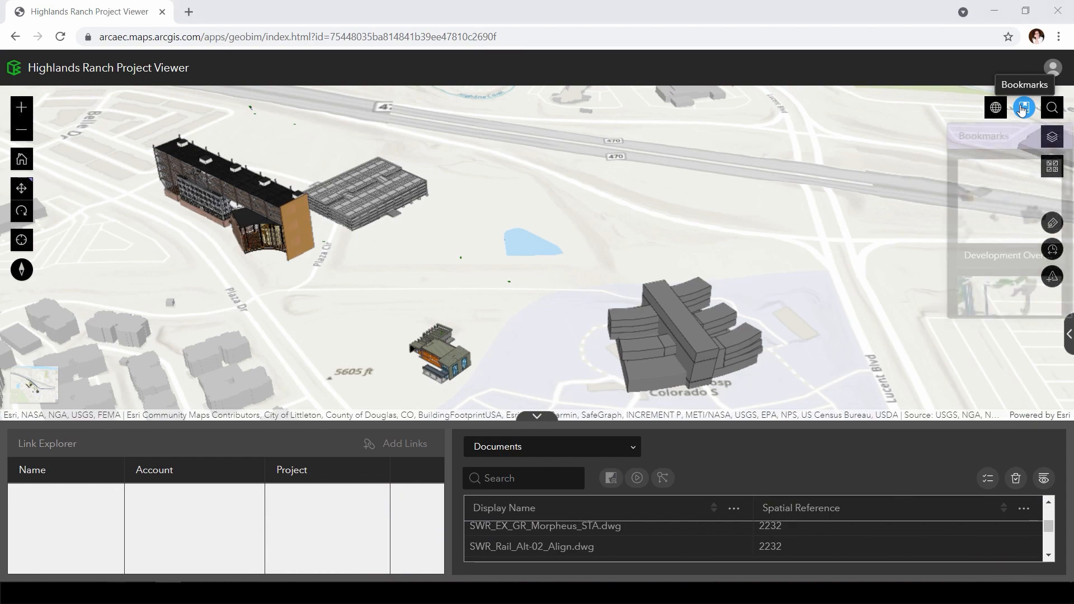
# Step: Move the 3D scene to the saved Rail Yard bookmark
pyautogui.click(1022, 107)
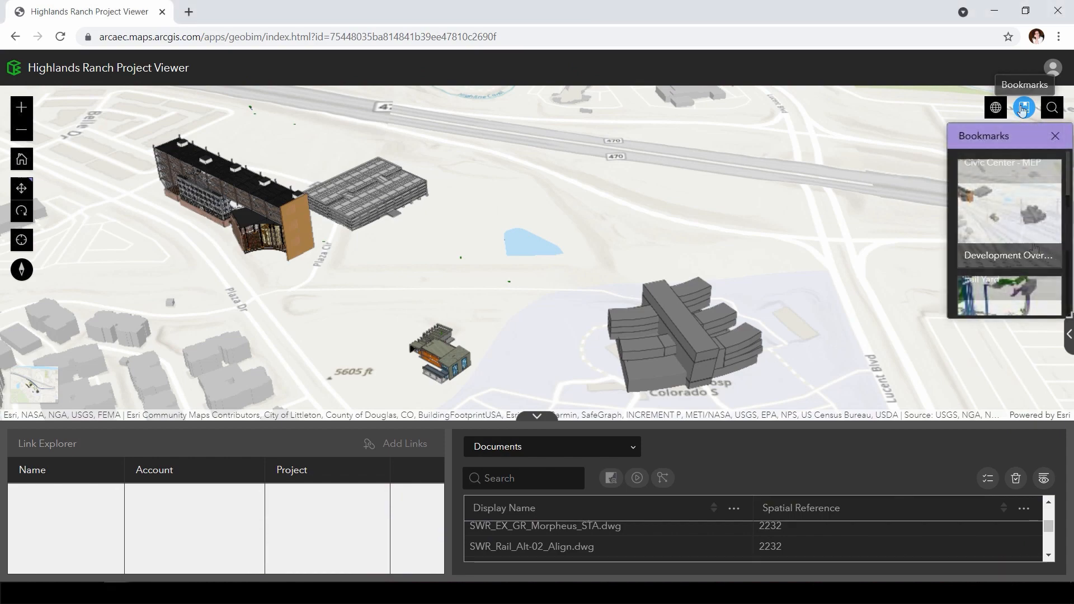
pyautogui.click(1007, 295)
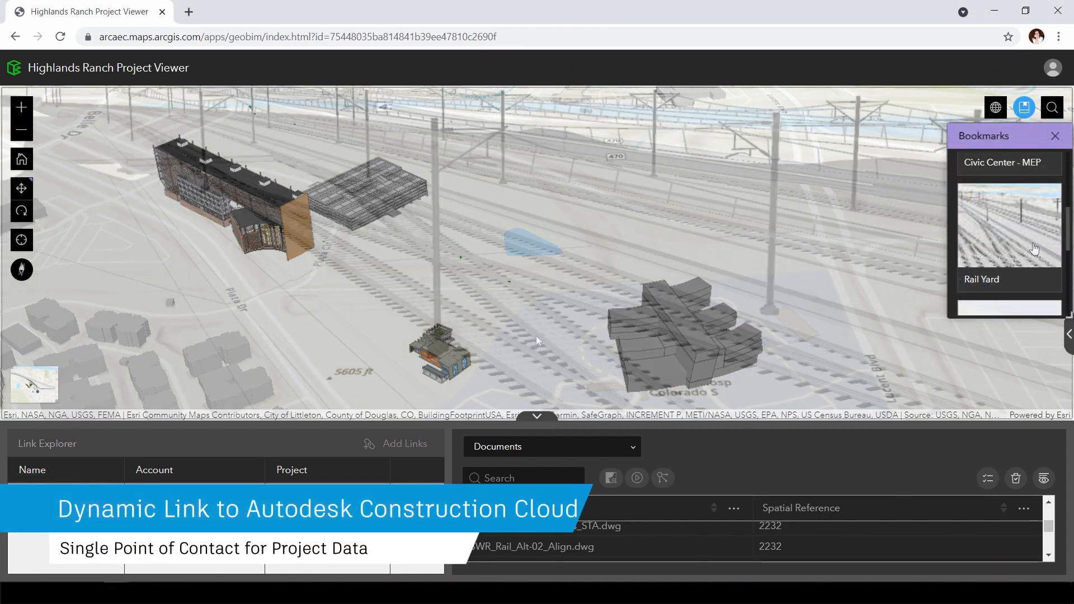
pyautogui.click(1009, 224)
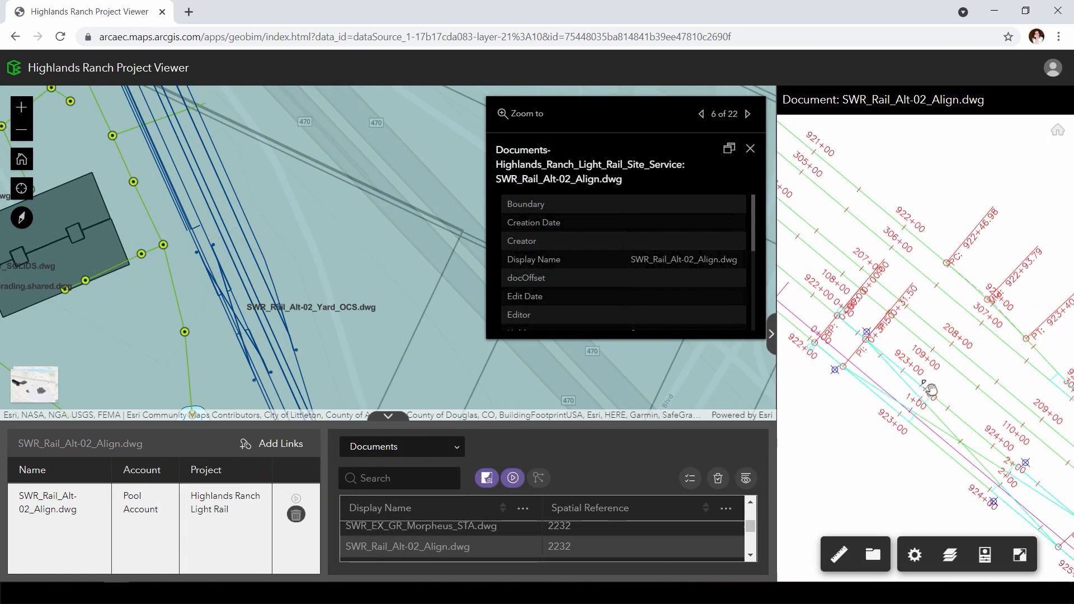
# Step: View SWR_Rail_Alt-02_Align.dwg full screen, then return to the project viewer
pyautogui.click(1020, 555)
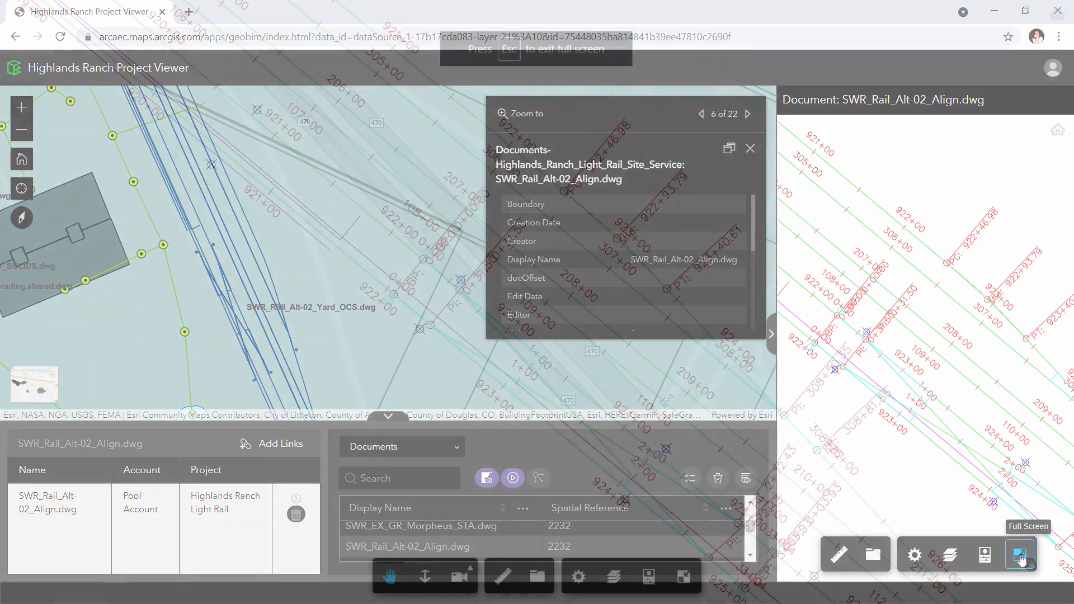
pyautogui.click(1021, 555)
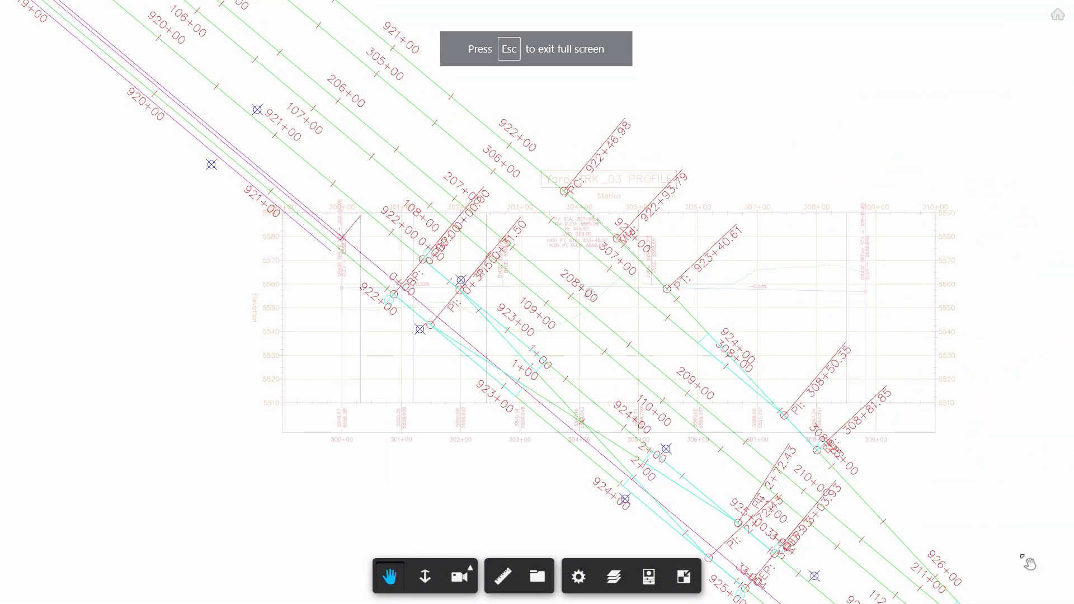
pyautogui.press('Escape')
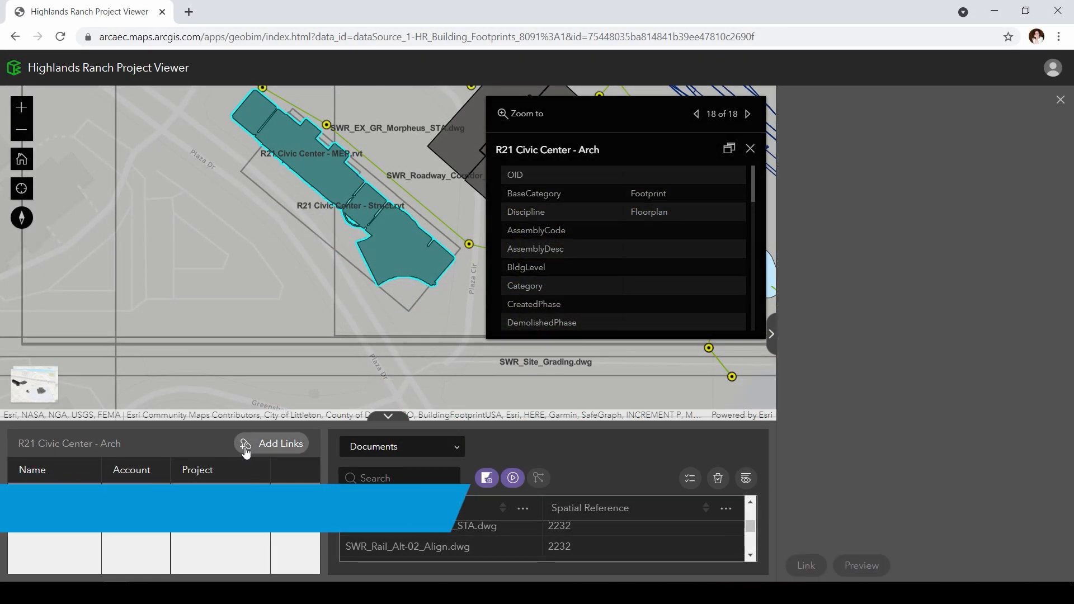
# Step: Add links to the R21 Civic Center - Arch footprint and expand Project Files
pyautogui.click(280, 443)
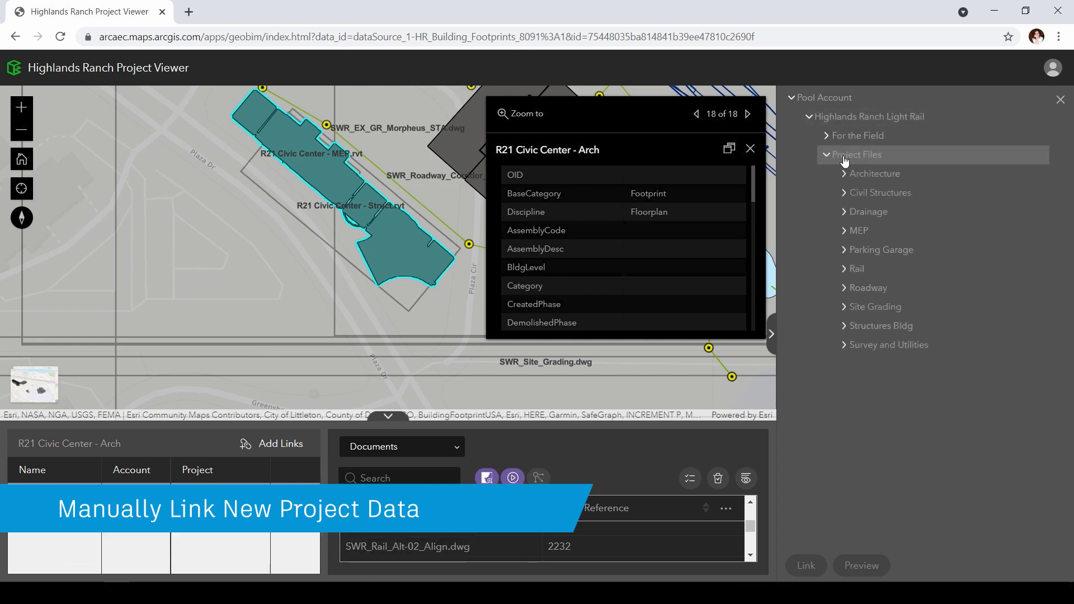
pyautogui.click(858, 231)
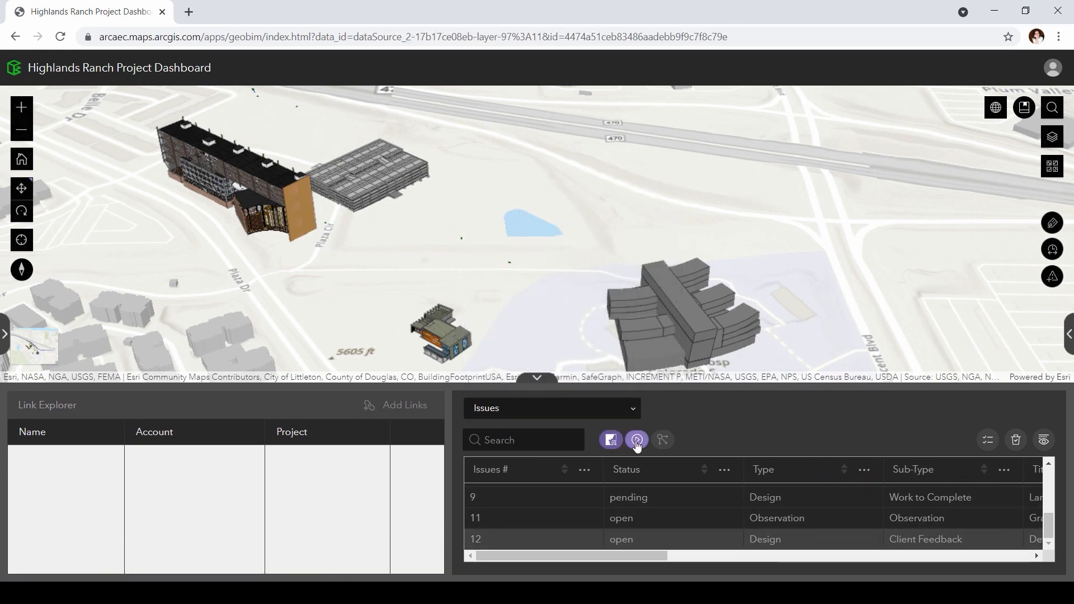
# Step: Switch the Highlands Ranch dashboard's Issues table to issue charts
pyautogui.click(637, 440)
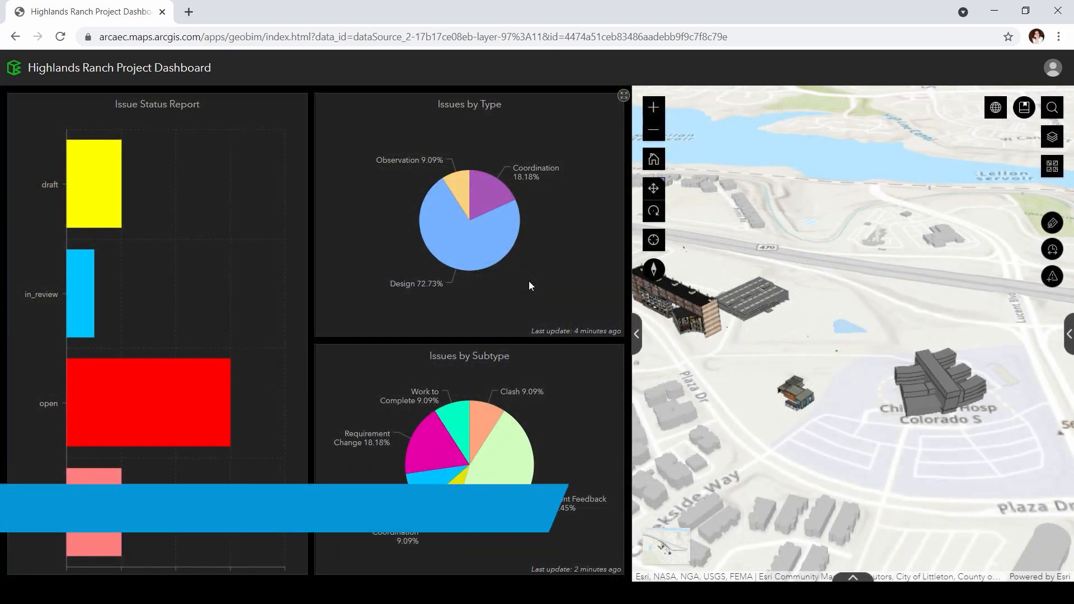
pyautogui.moveTo(458, 258)
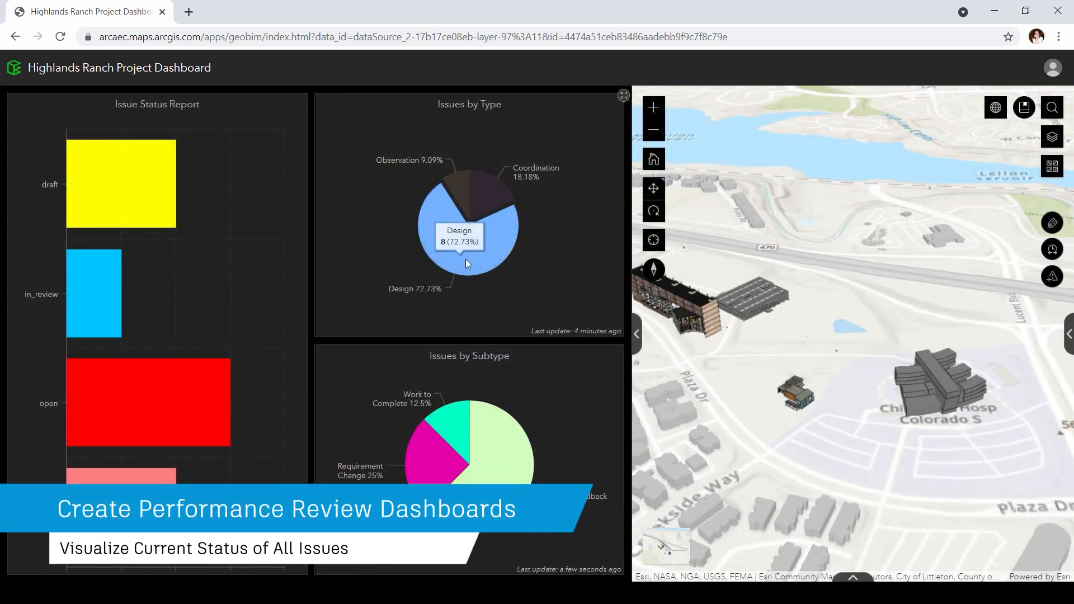